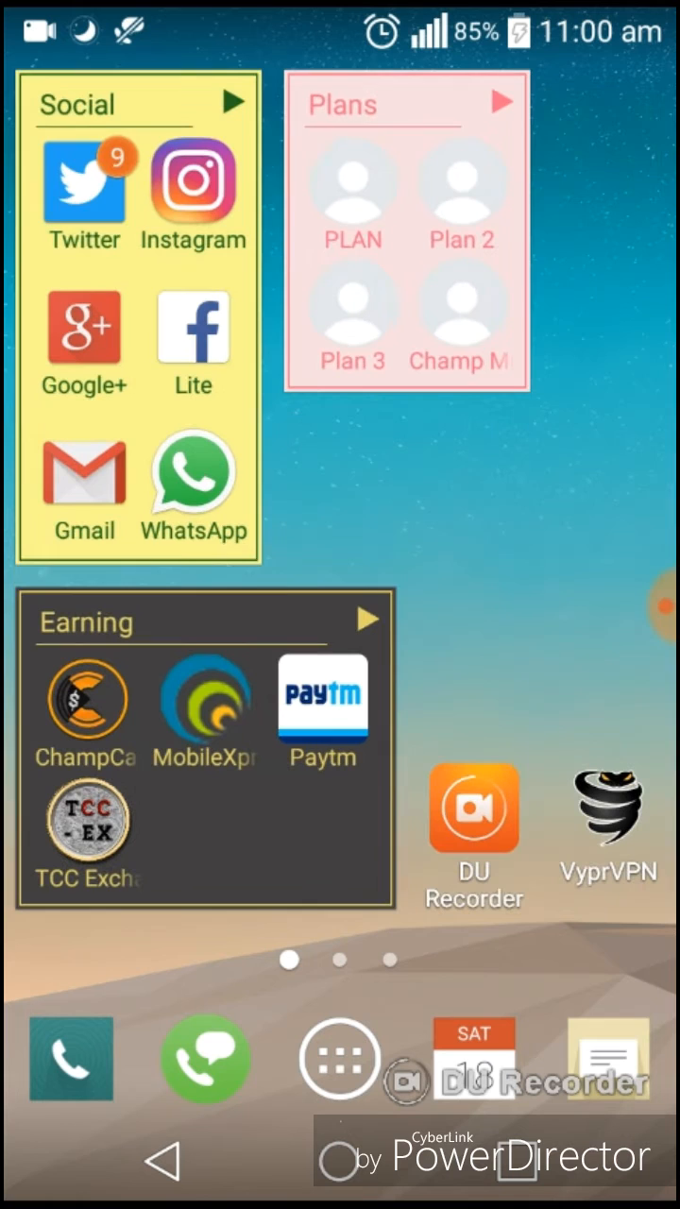
Step: Collapse the Social, Plans and Earning widgets into round folder icons on the first page
left_click(137, 321)
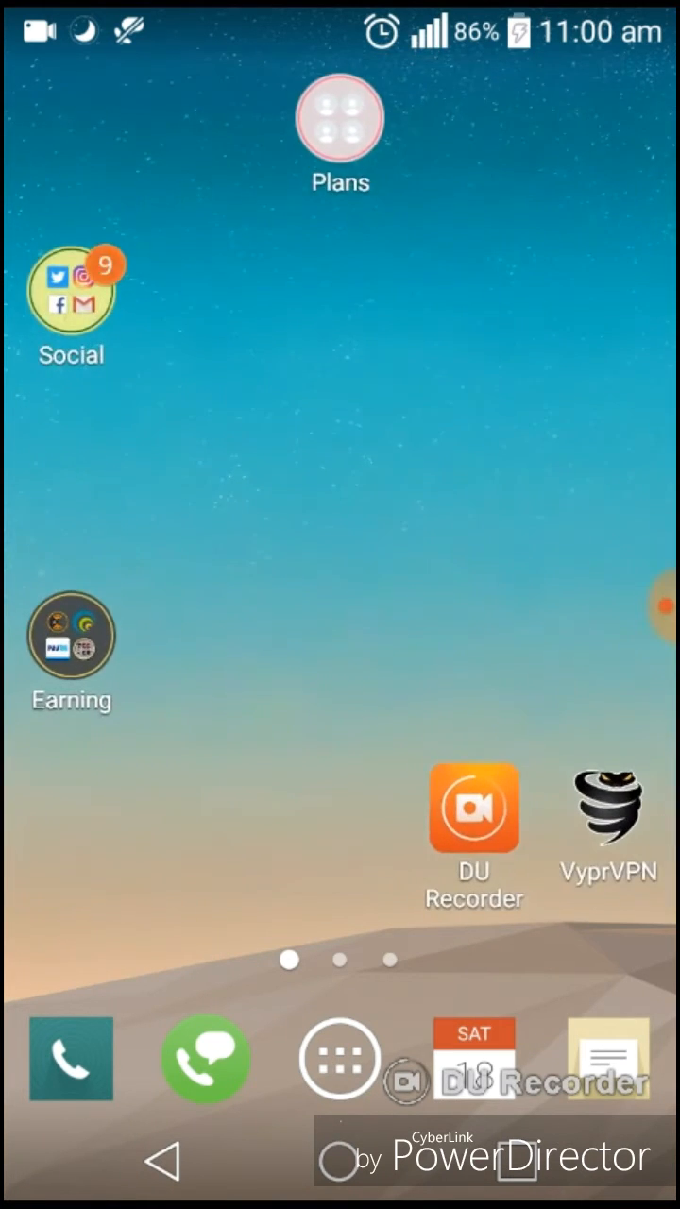
left_click(70, 302)
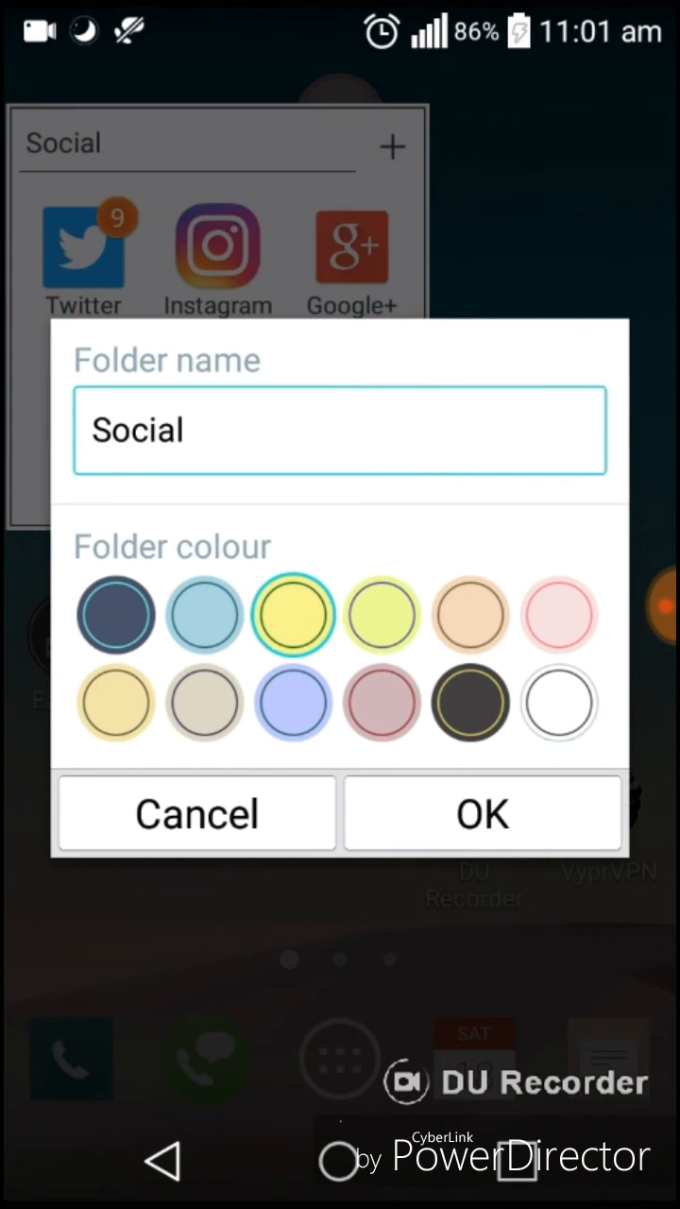
left_click(483, 812)
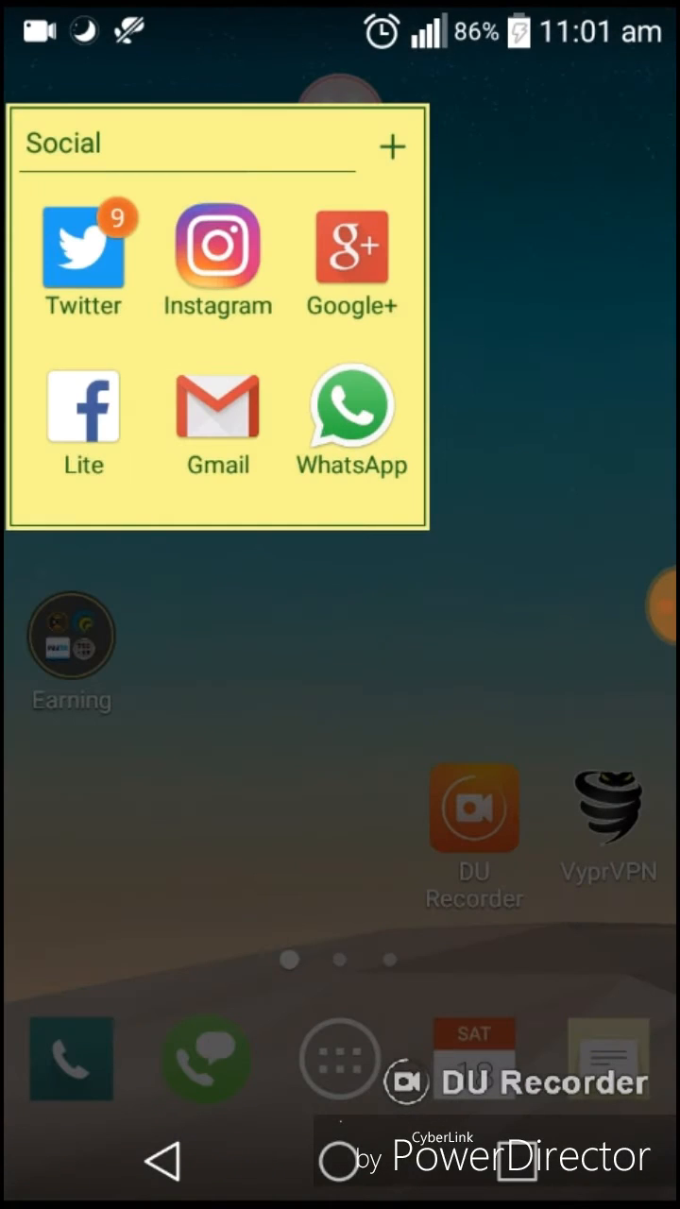
left_click(391, 146)
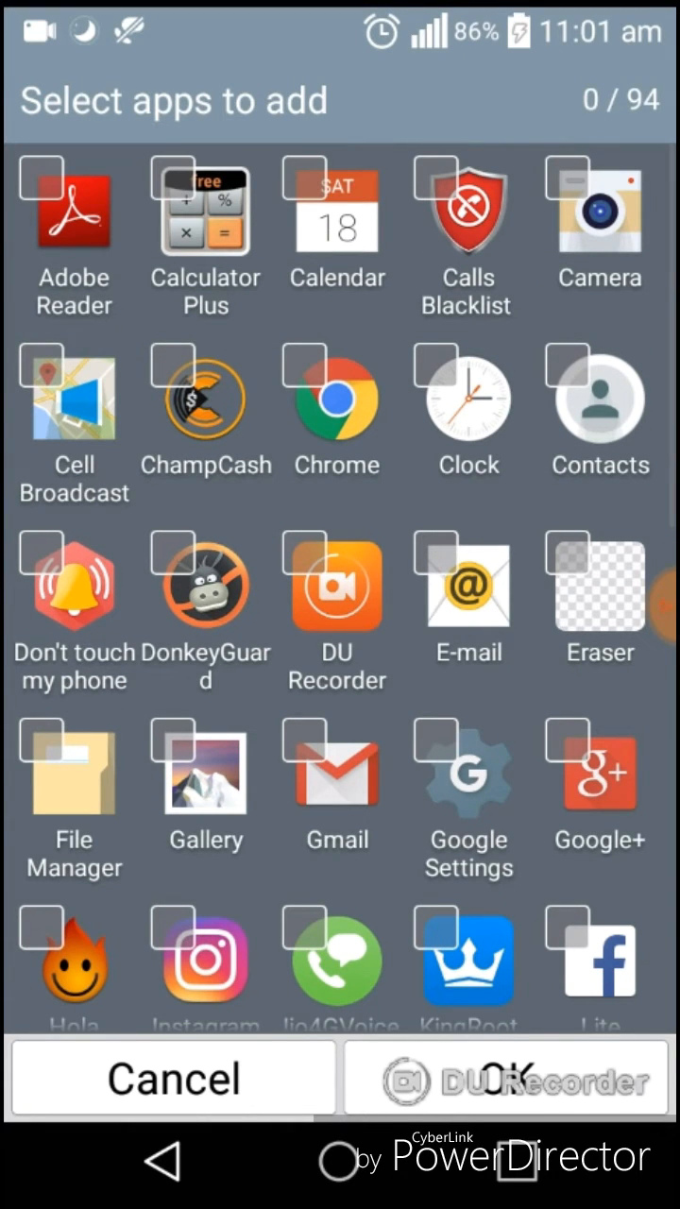
left_click(173, 1078)
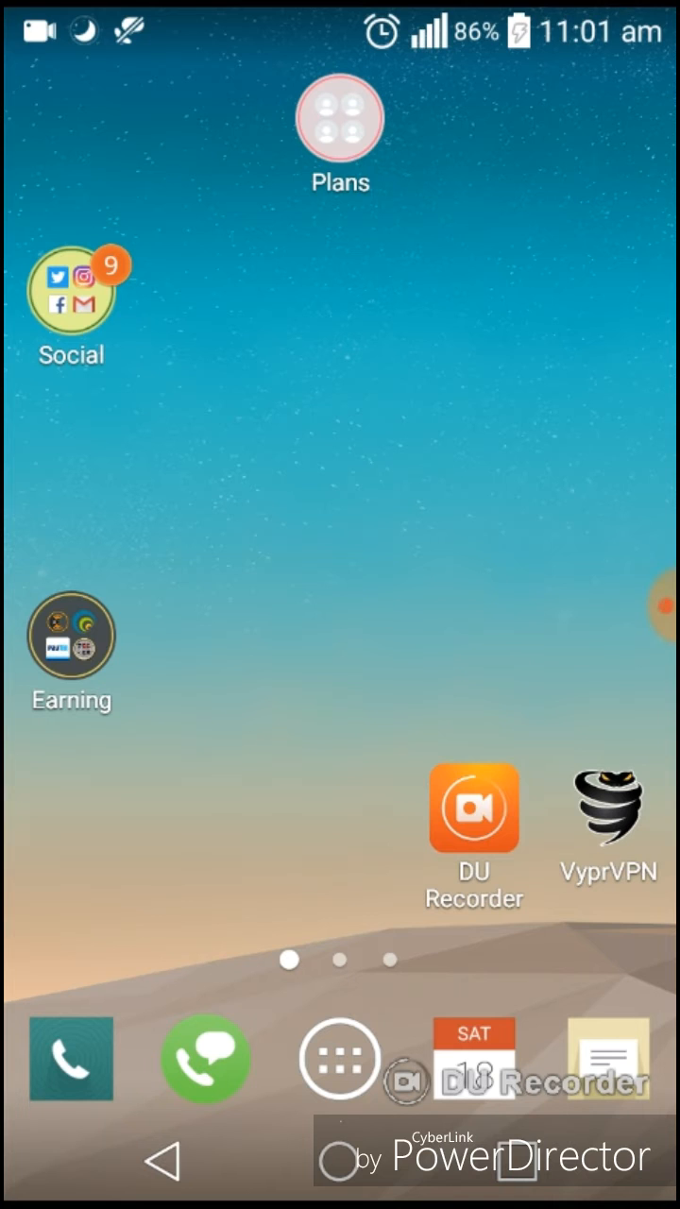
Step: Swipe to the second page with Entertainment, Tools, SHAREit, DonkeyGuard and OLX
left_click(339, 128)
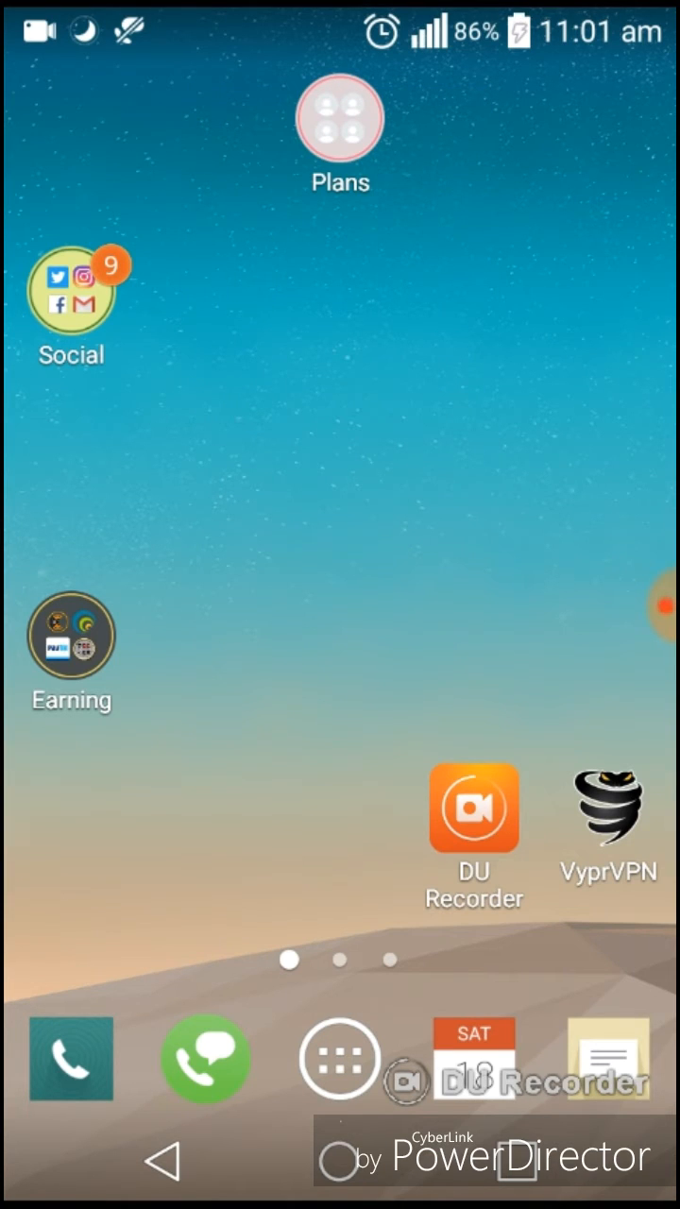
left_click(70, 638)
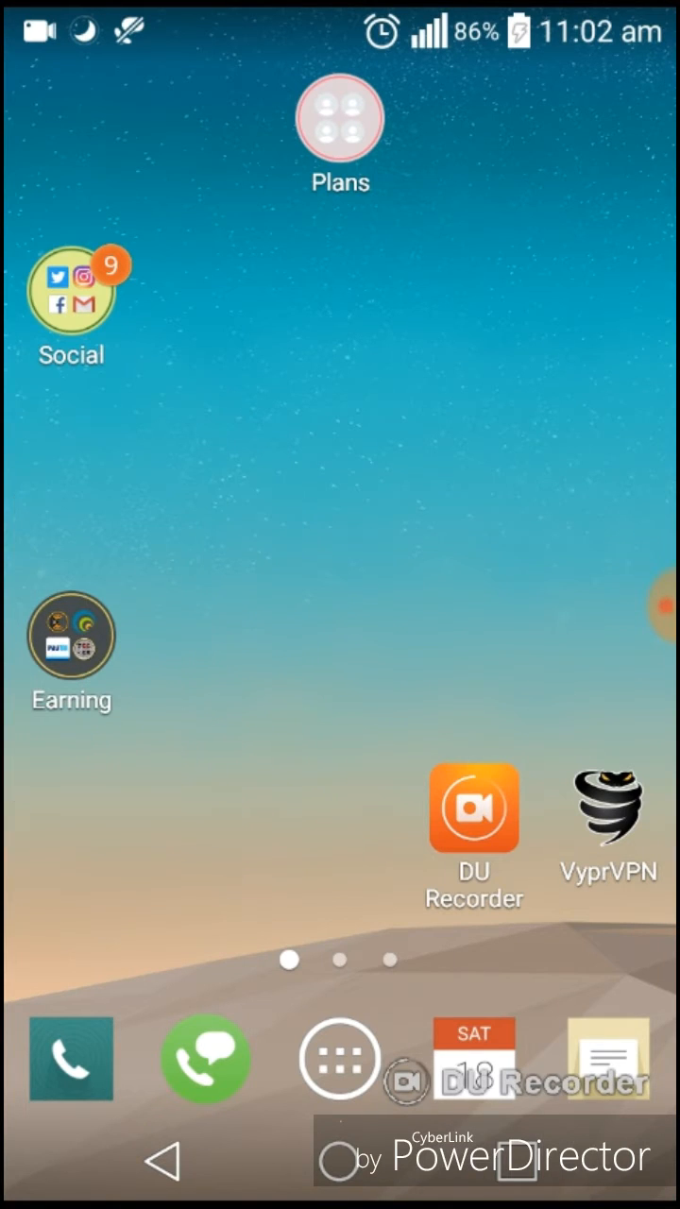
scroll("left", 3)
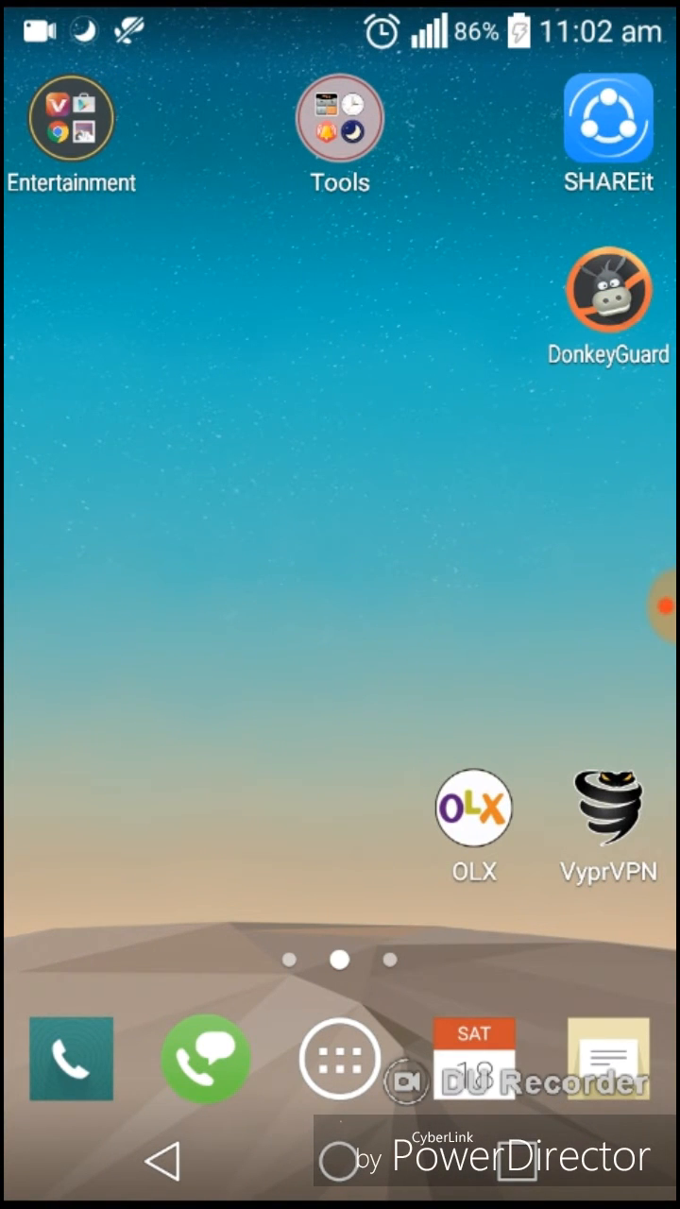
Step: Return to the first page showing the round Plans, Social and Earning folders
left_click(71, 118)
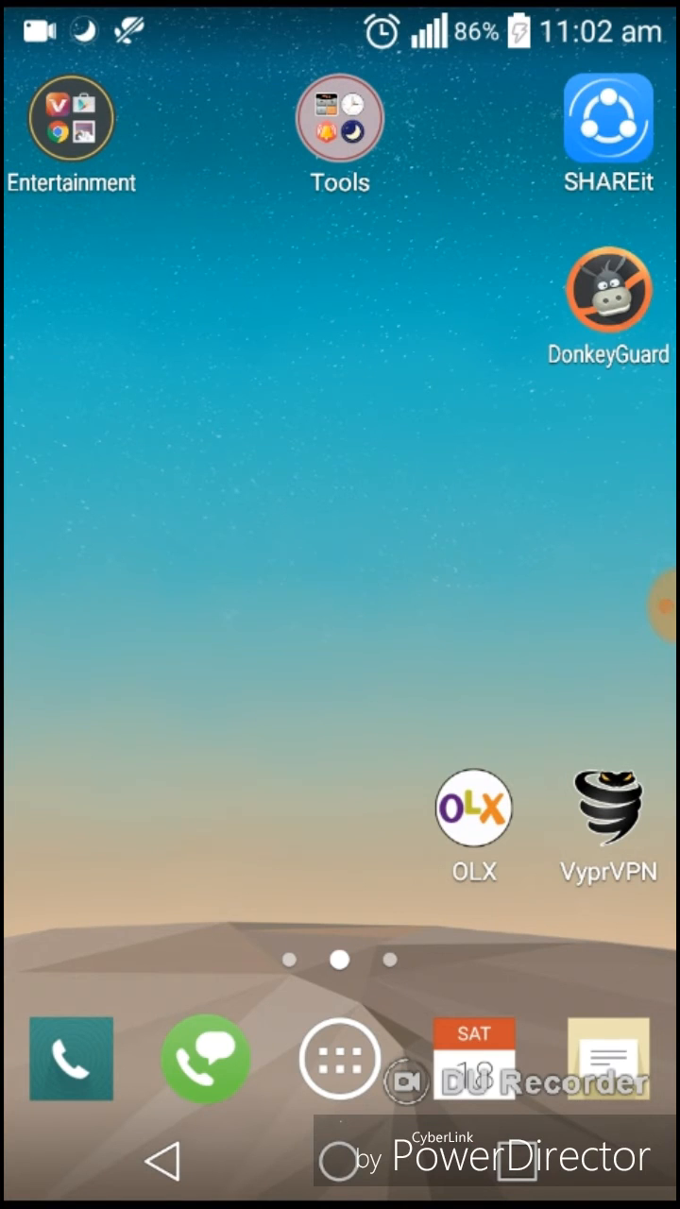
left_click(340, 118)
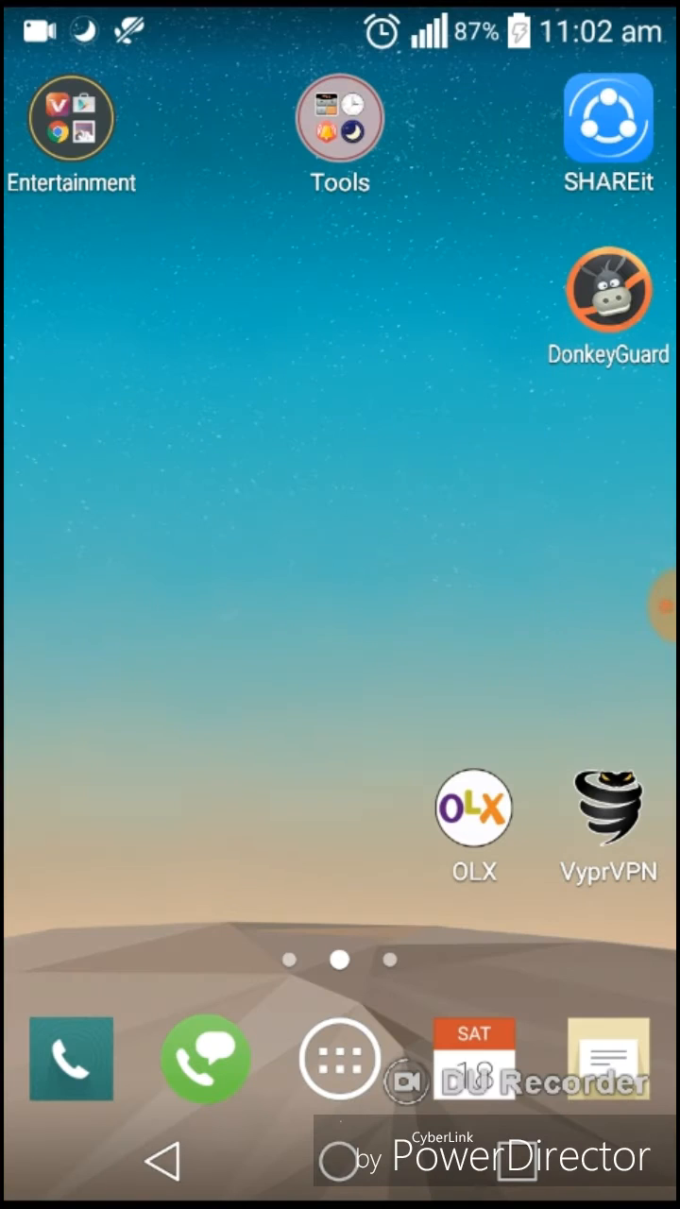
left_click(339, 118)
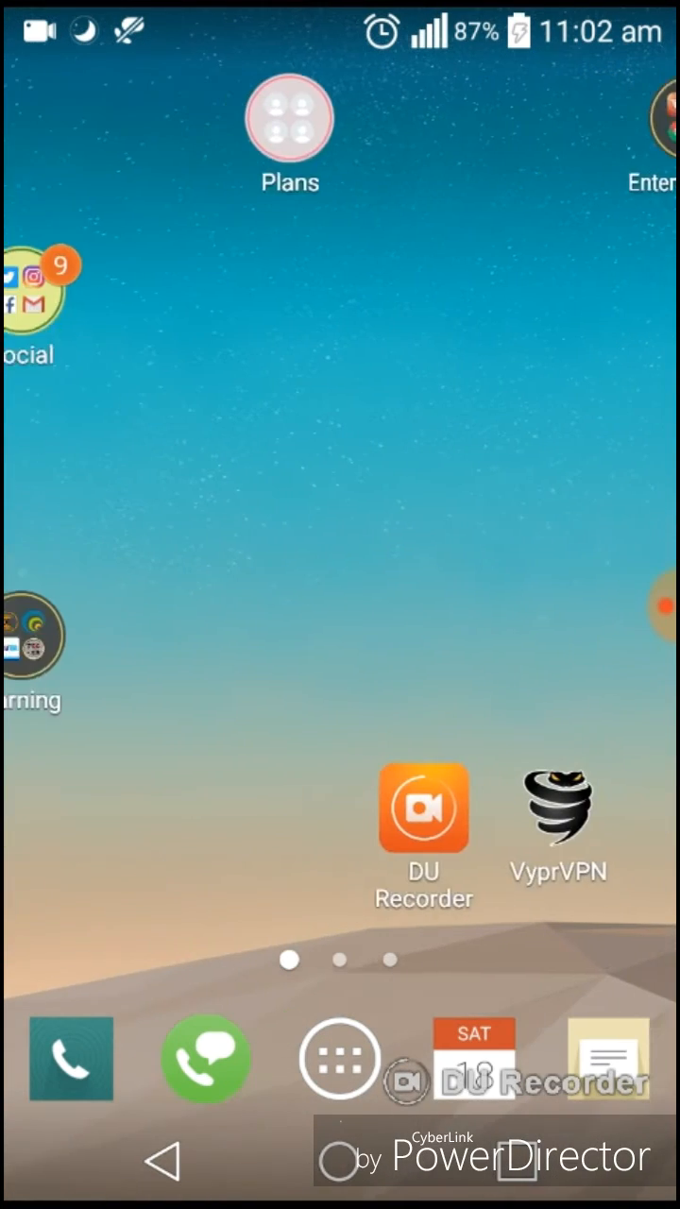
Step: Resize the Social folder into a tall yellow widget showing Twitter, Instagram, Gmail and WhatsApp
scroll("right", 3)
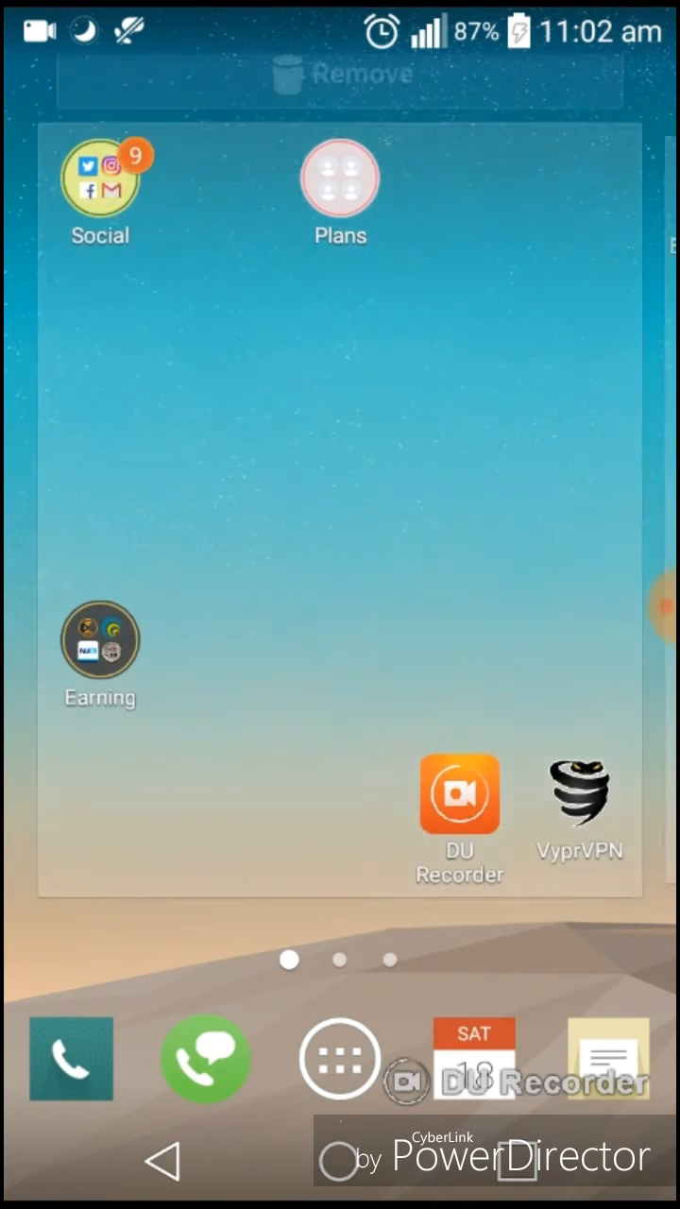
left_click_drag(100, 189, 71, 104)
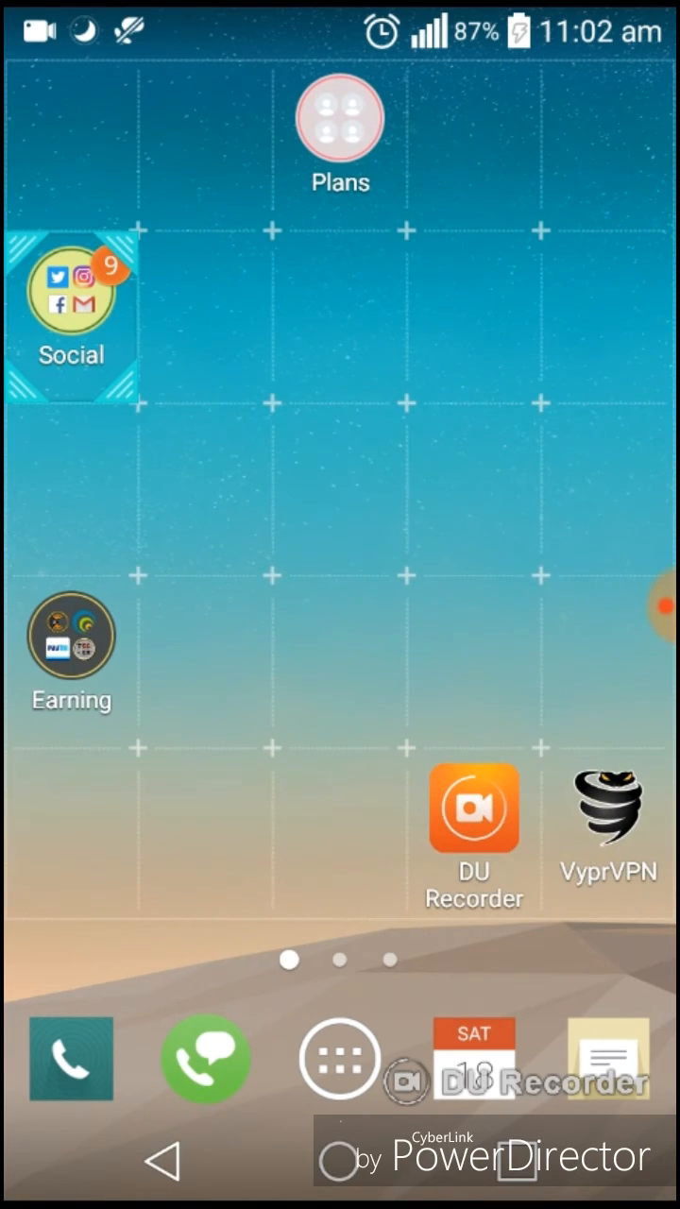
left_click(71, 307)
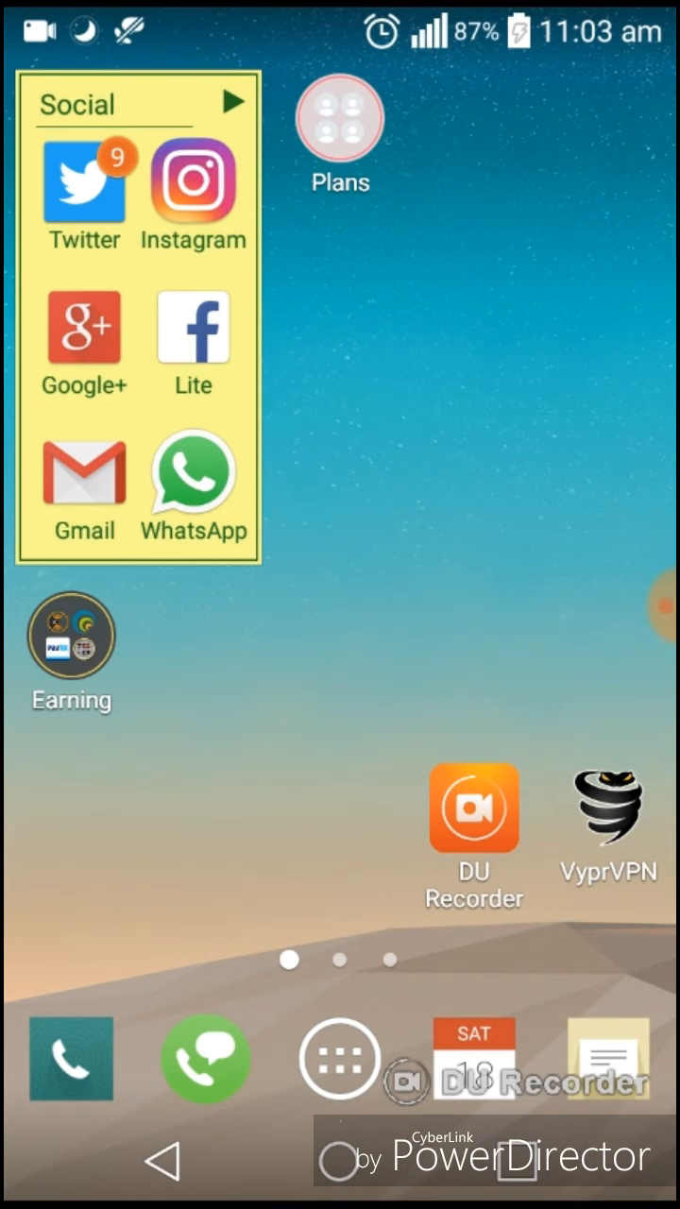
left_click(338, 122)
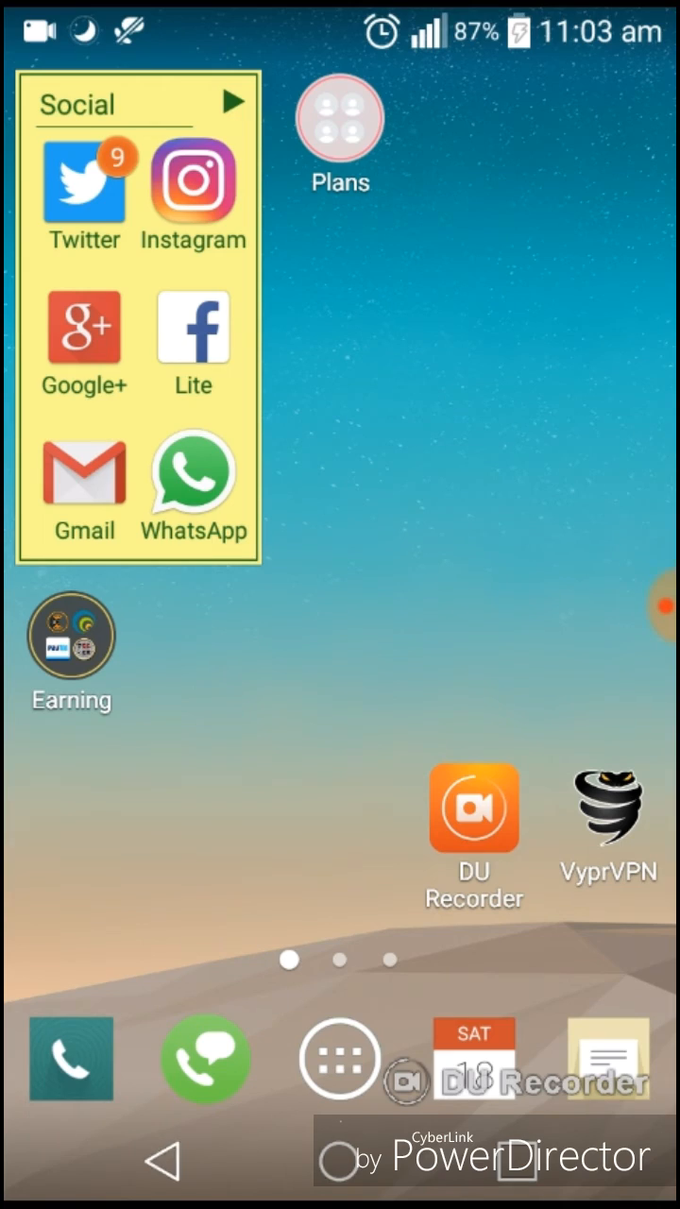
left_click(340, 132)
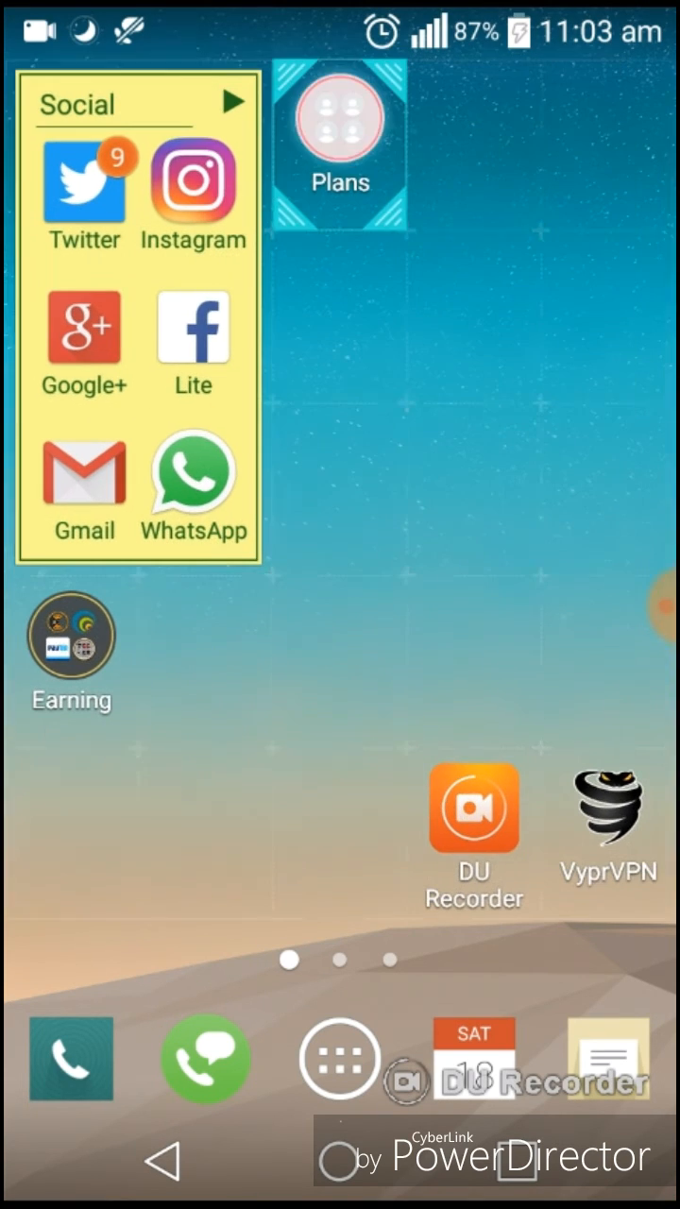
Step: Expand the Plans and Earning folders into widgets, then move to the second page
left_click(339, 137)
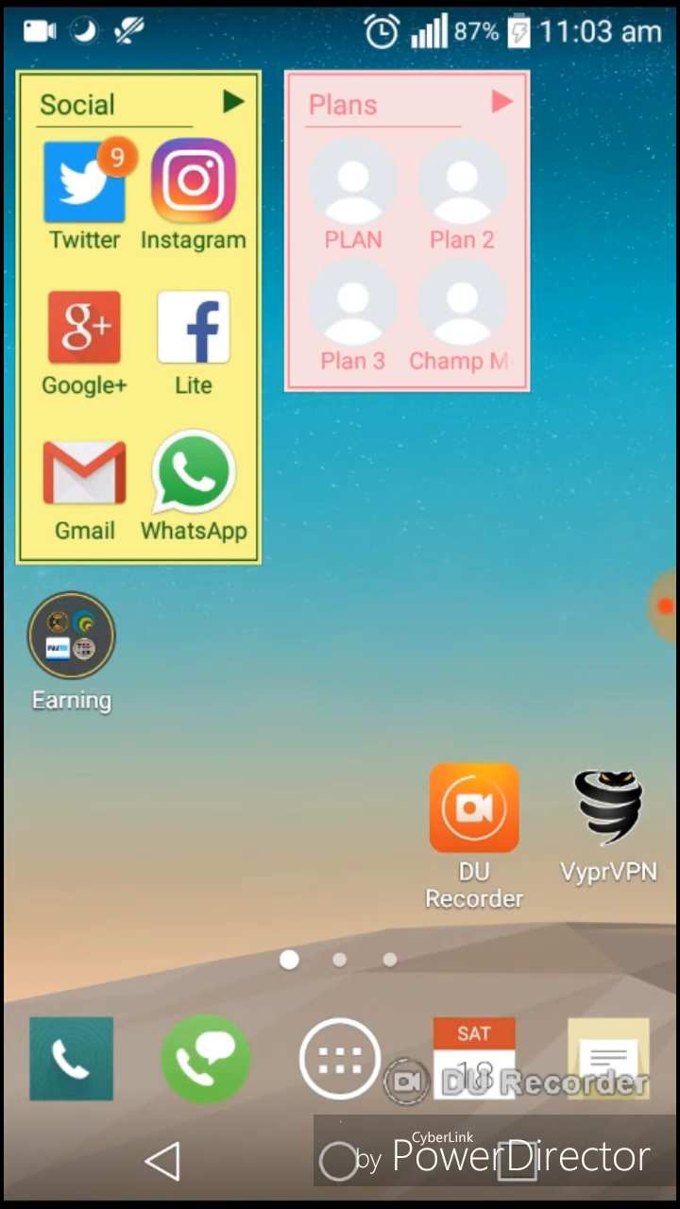
left_click(71, 637)
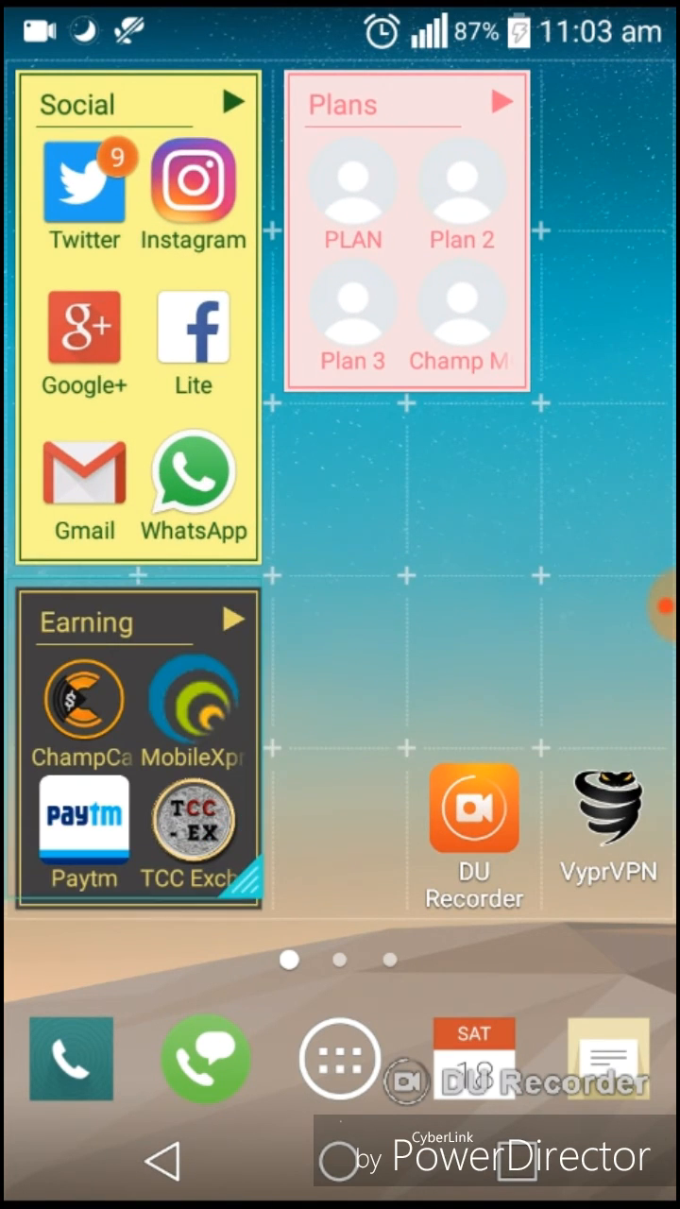
scroll("left", 3)
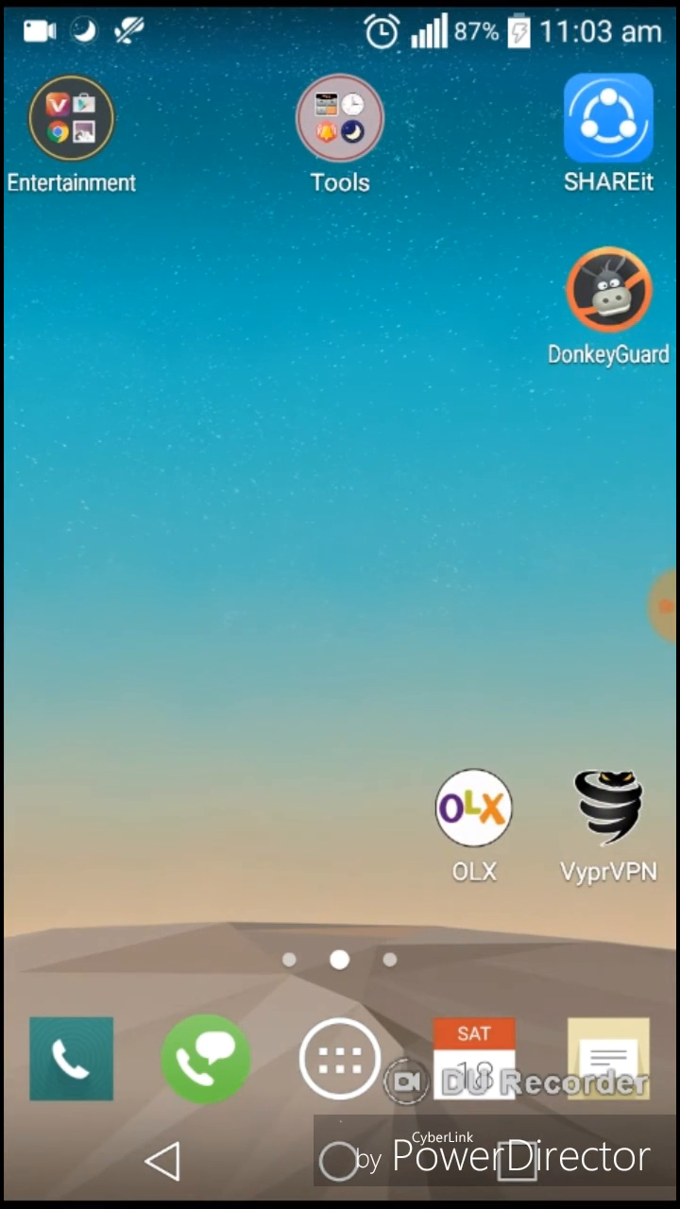
Step: Expand the Entertainment and Tools folders into widgets and return to the first page
left_click(70, 118)
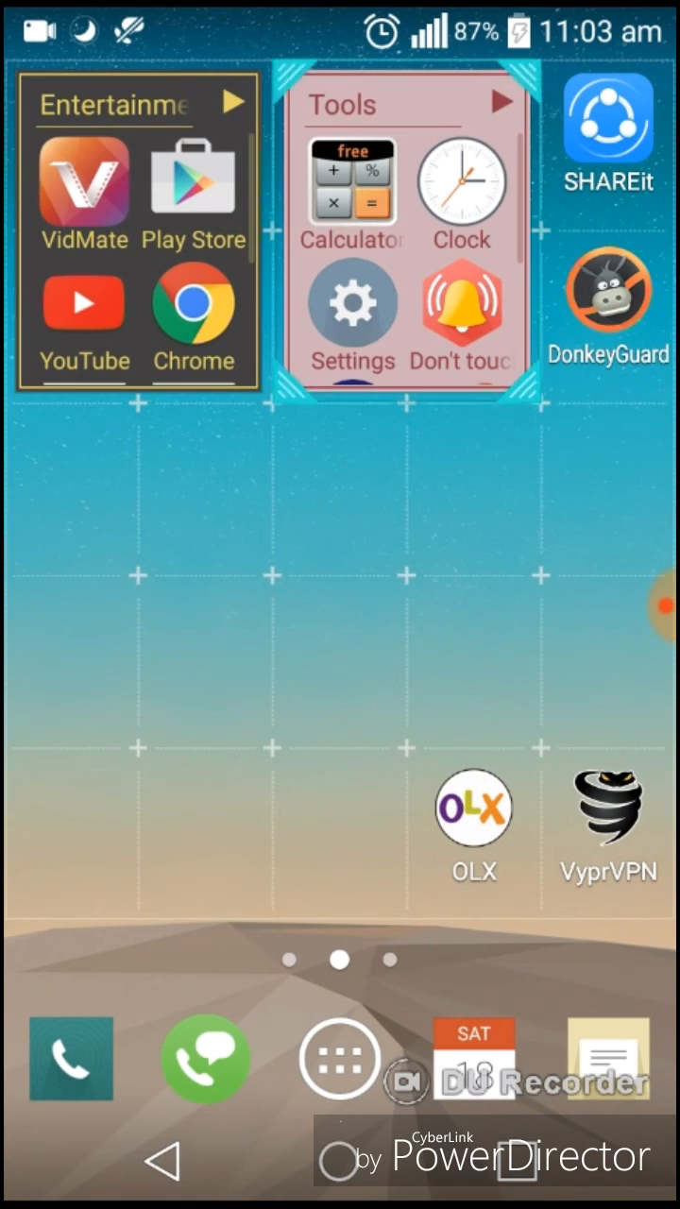
scroll("left", 3)
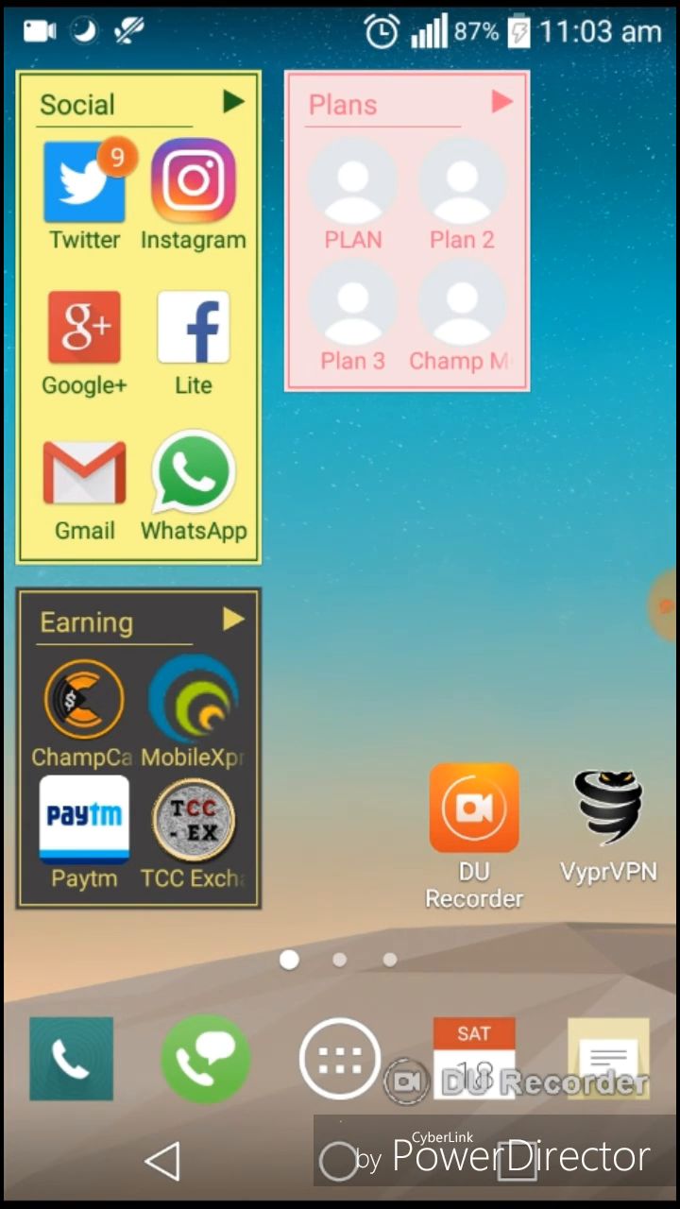
Step: Carry DU Recorder onto page two over the lengthened Entertainment widget
scroll("left", 3)
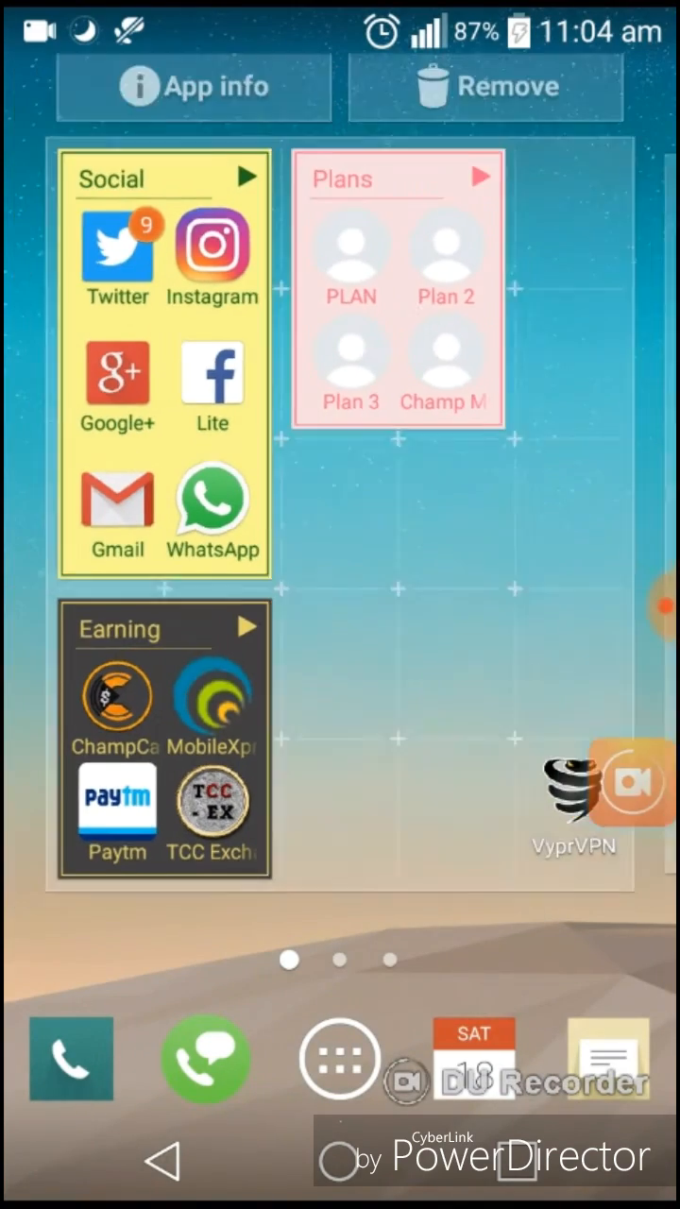
scroll("left", 3)
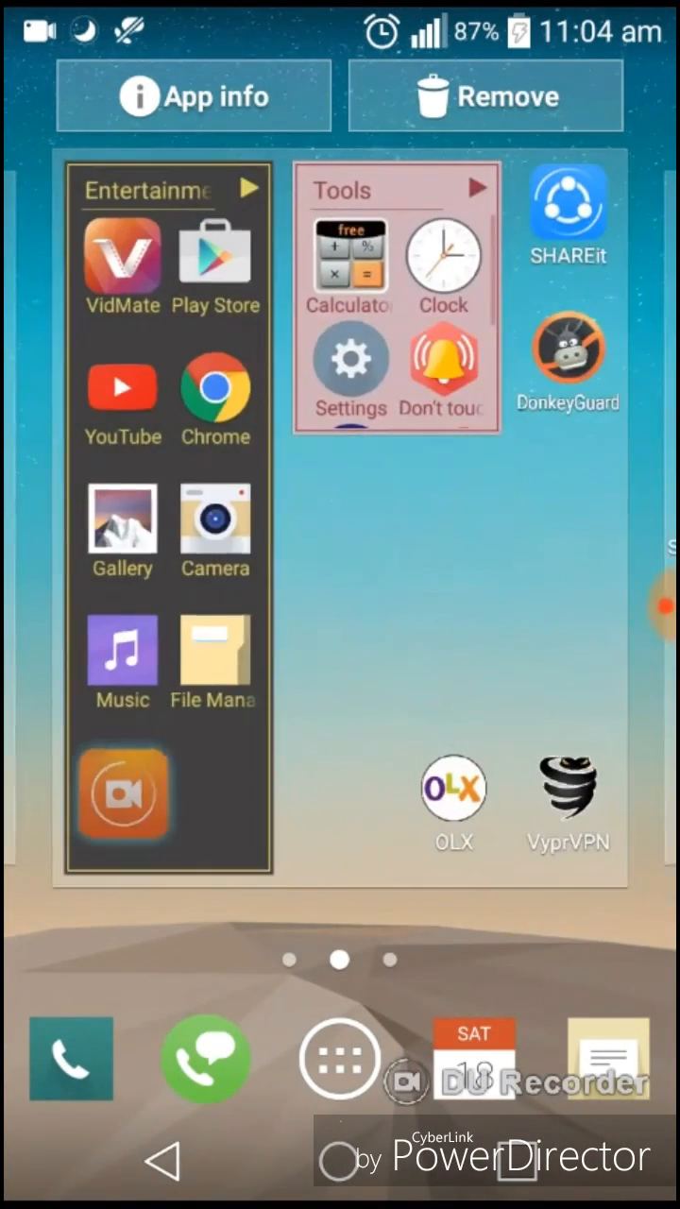